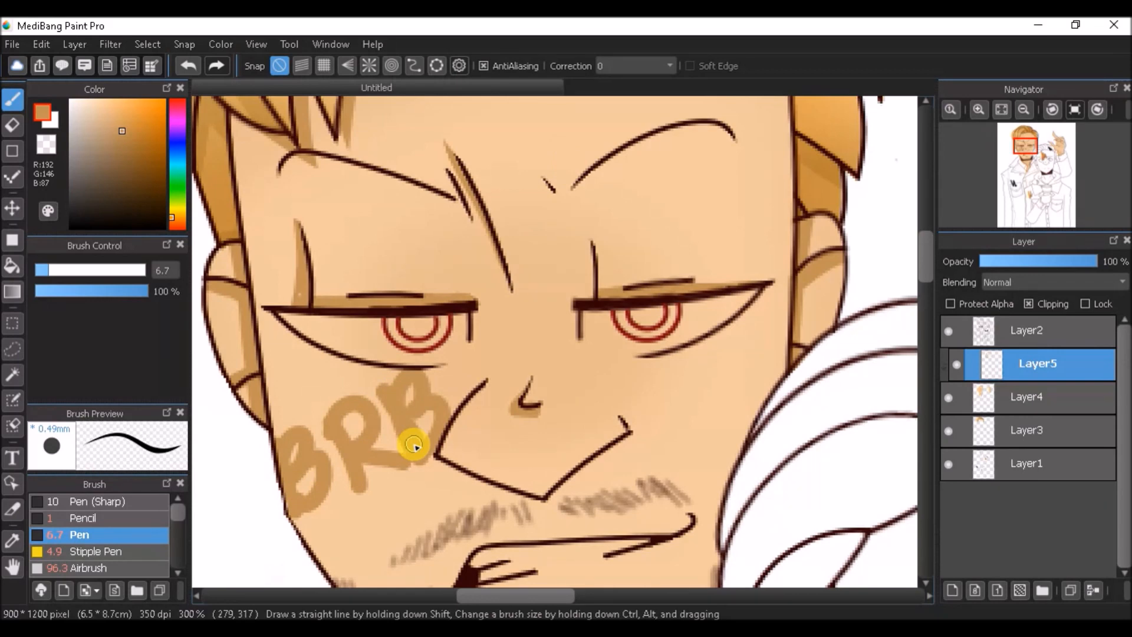
Step: Begin shading the blond man's skin on the clipping layer
click(9, 125)
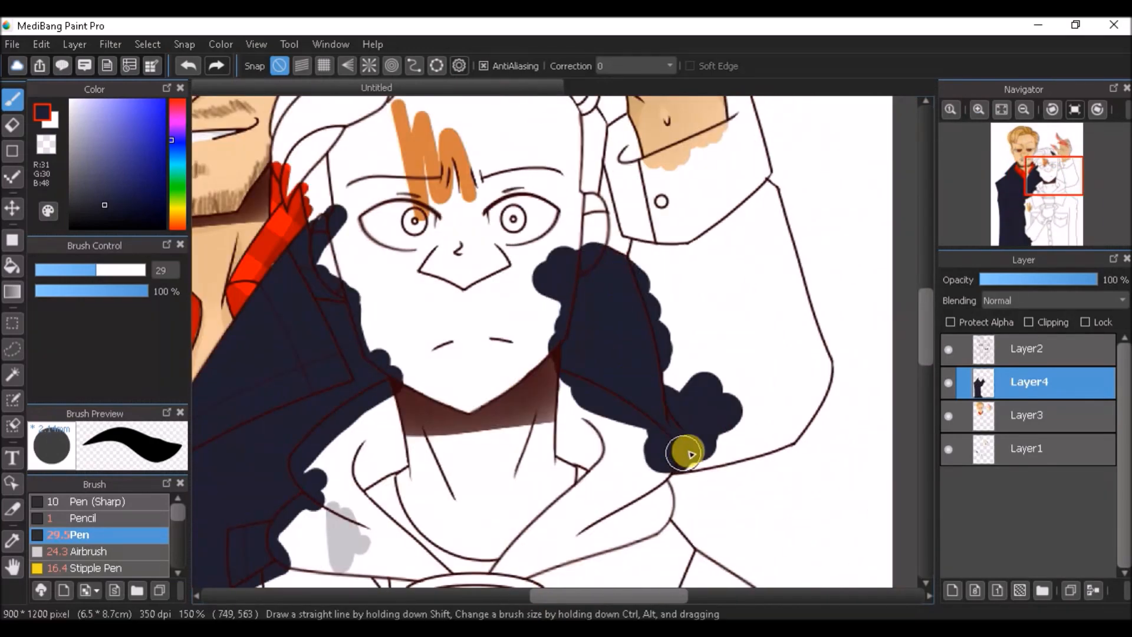
Step: Fill the blond man's long coat and wrapped arm dark navy with the Pen on Layer4
drag(687, 453, 761, 206)
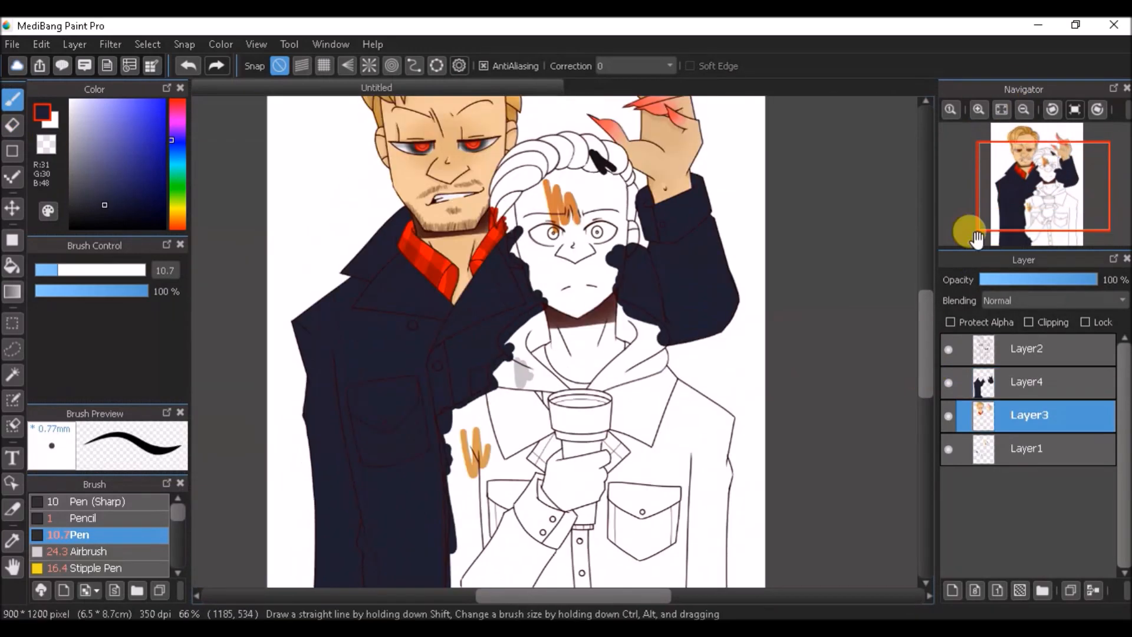
click(1054, 300)
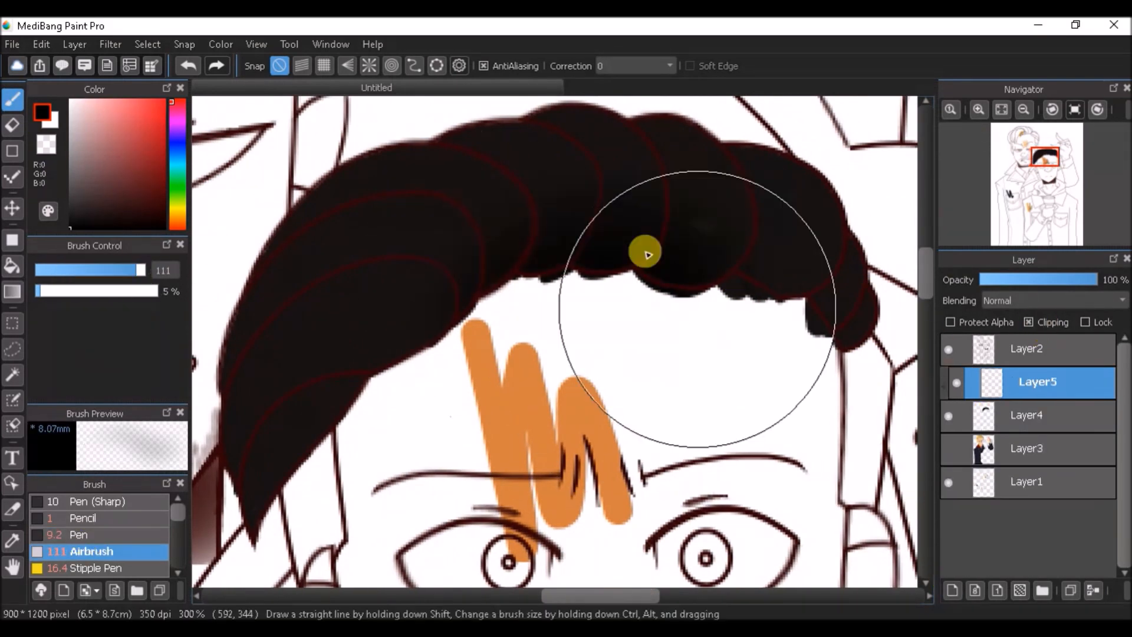
Step: Switch from the soft Airbrush to the hard-edged Pen after shading the near-black hair
click(78, 534)
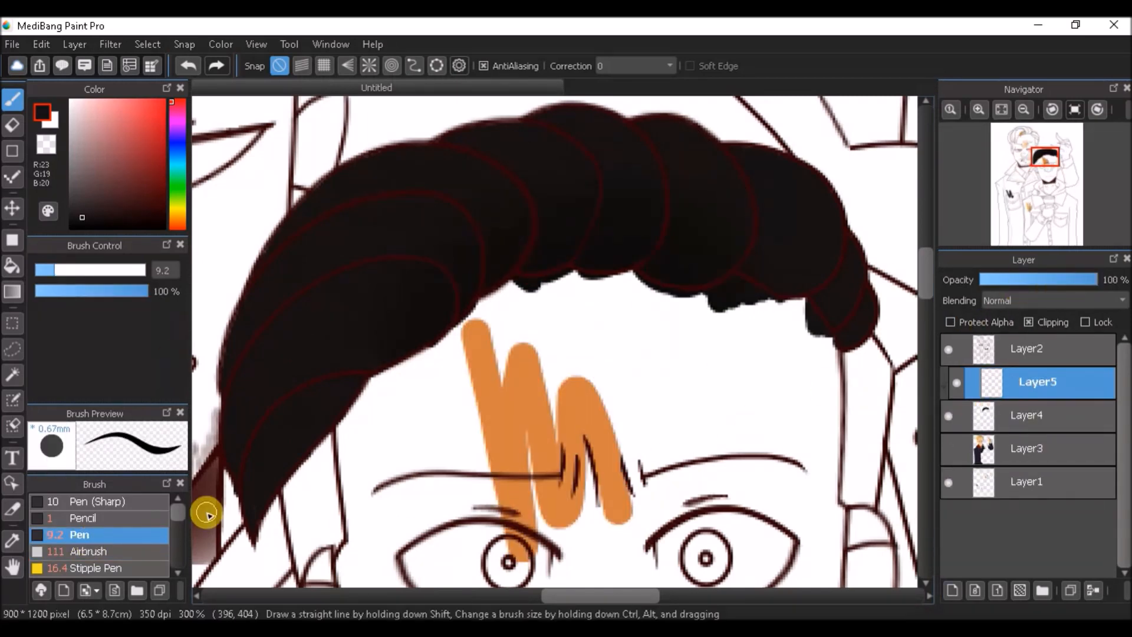